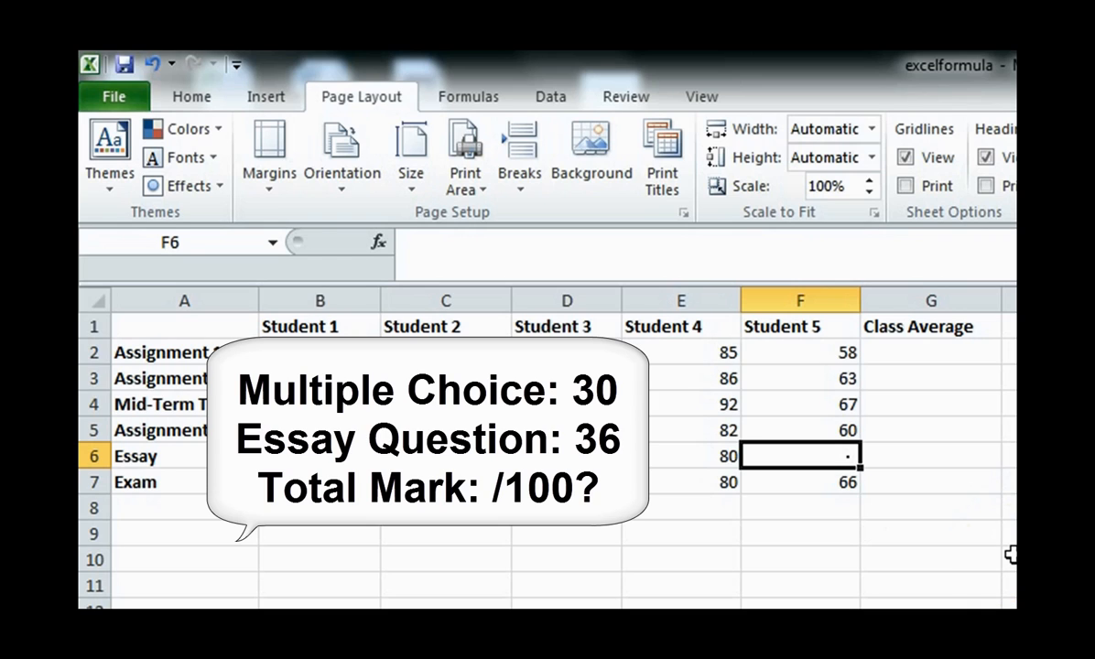
Enter =30+36 as Student 5's Essay mark in F6, giving 66.
{"action": "type", "text": "="}
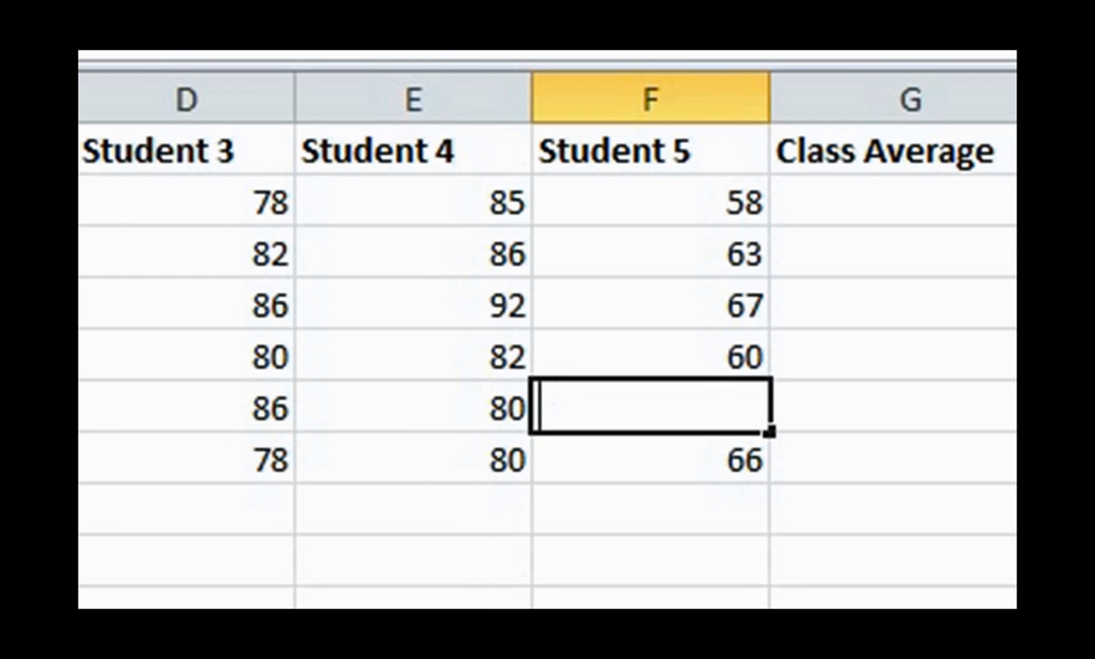
{"action": "type", "text": "="}
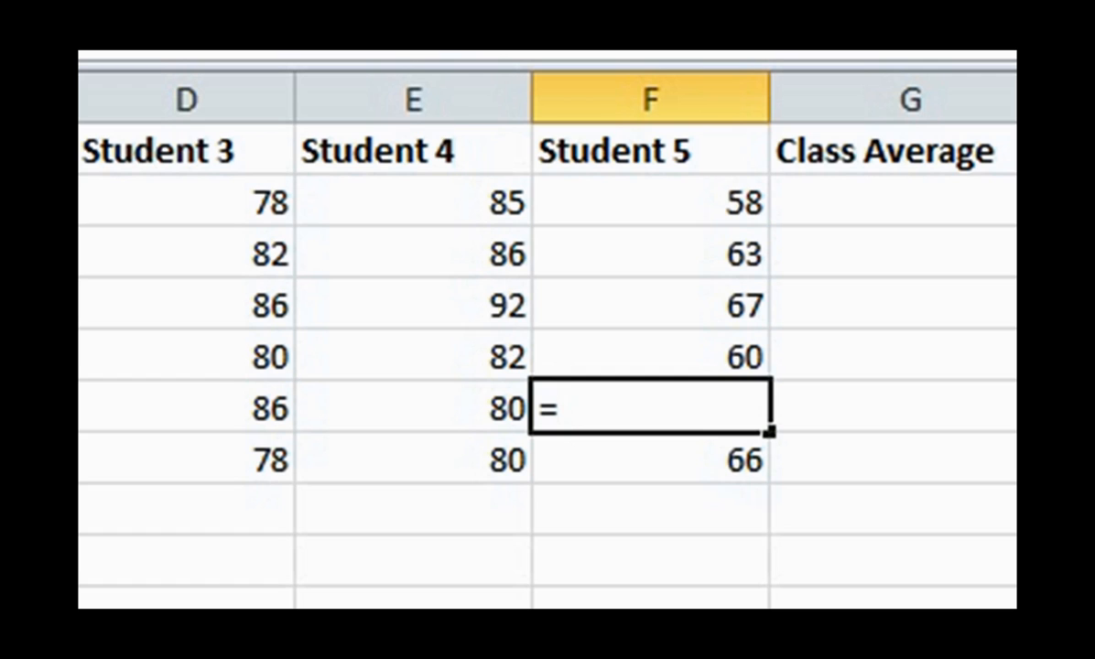
{"action": "type", "text": "30"}
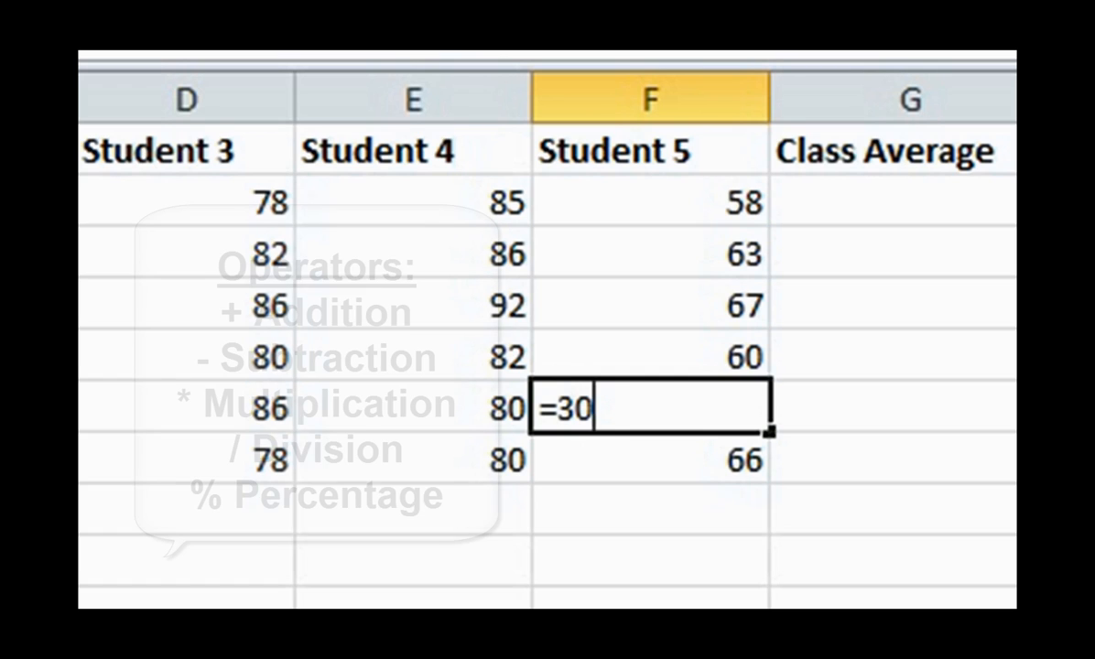
{"action": "type", "text": "+36"}
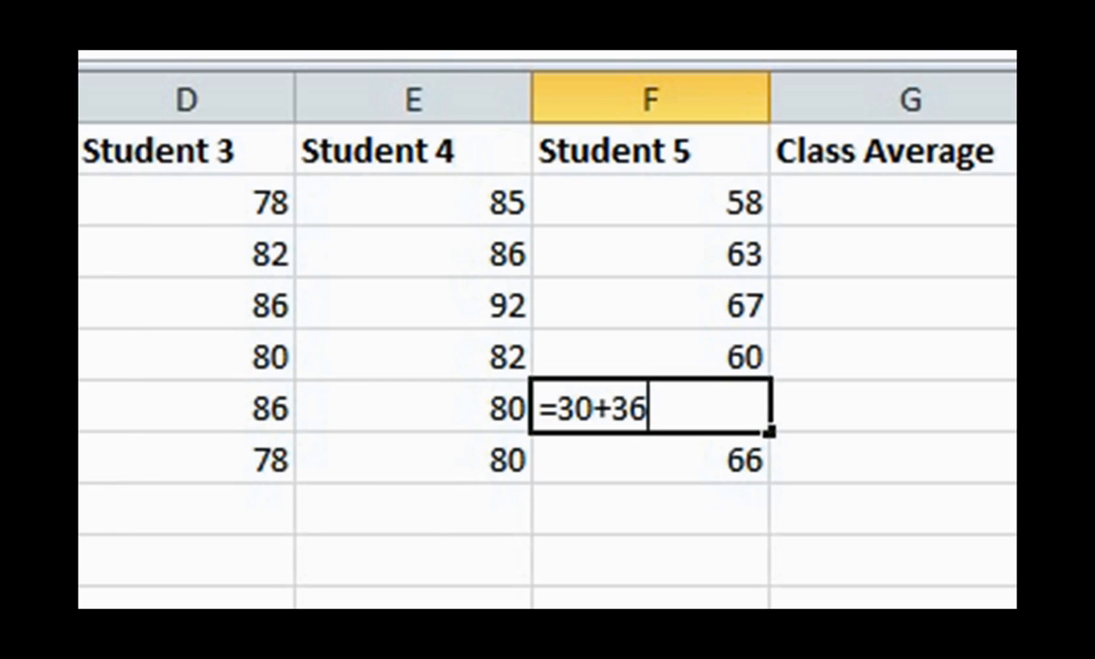
{"action": "key", "text": "Enter"}
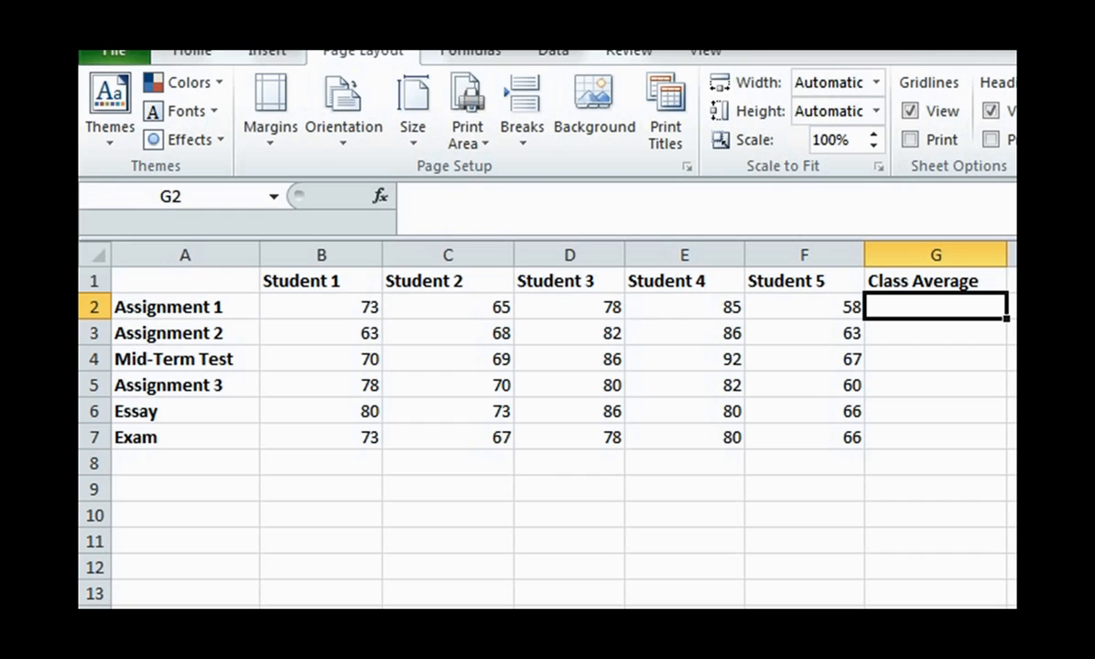
Enter =SUM(B2:F2) in G2 for Assignment 1, totalling 359, and reselect G2.
{"action": "type", "text": "="}
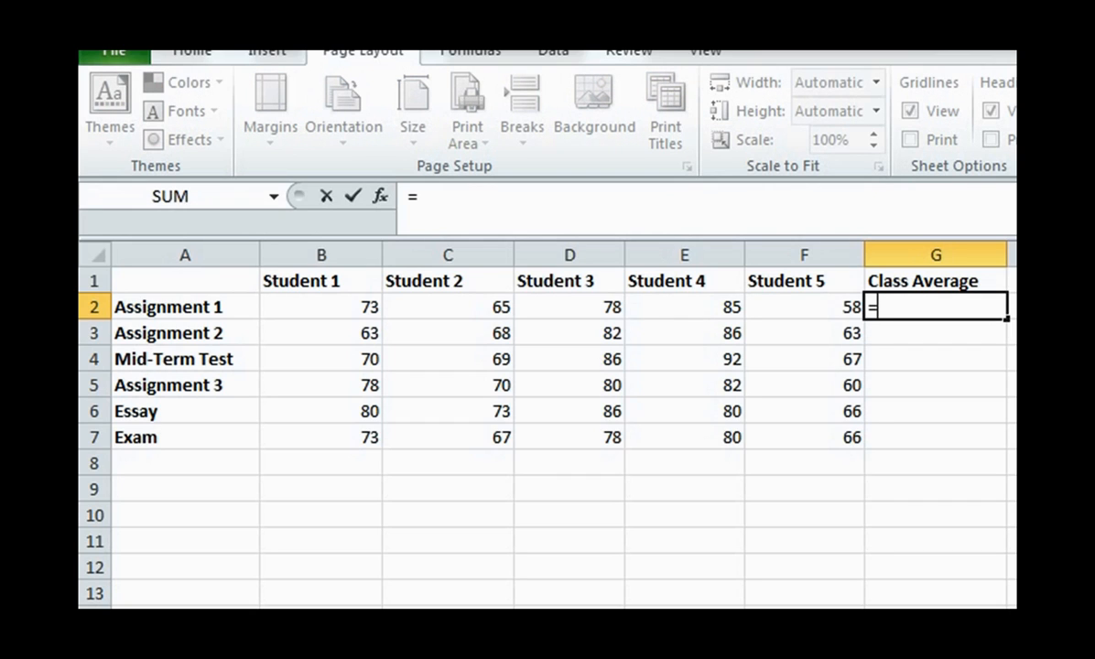
{"action": "type", "text": "sum(B2:F2"}
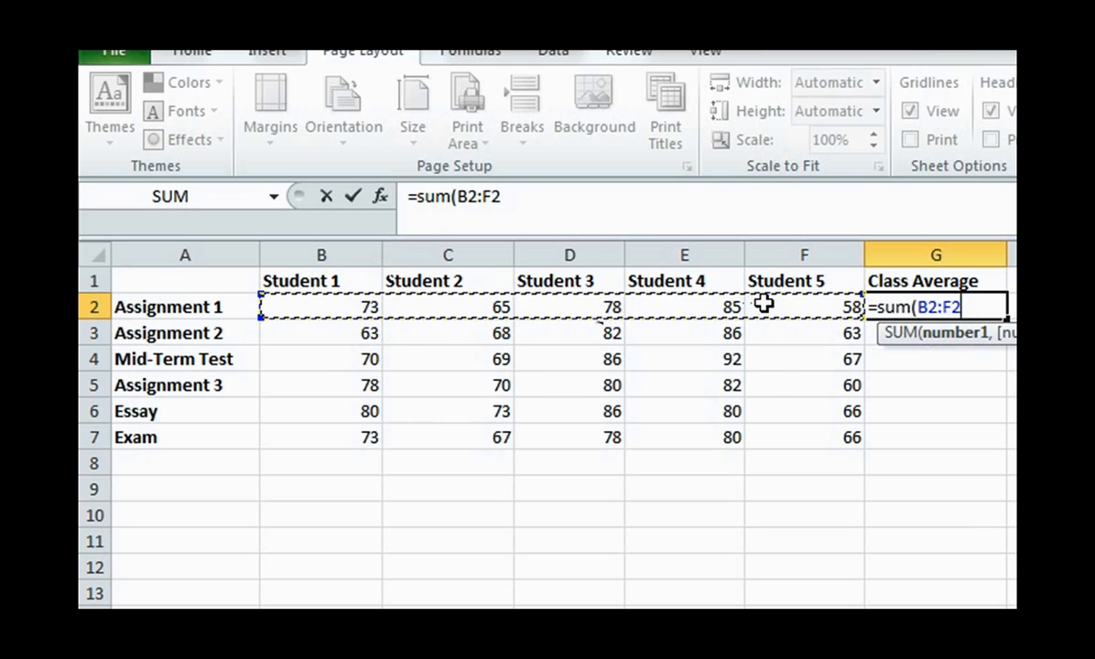
{"action": "key", "text": "Enter"}
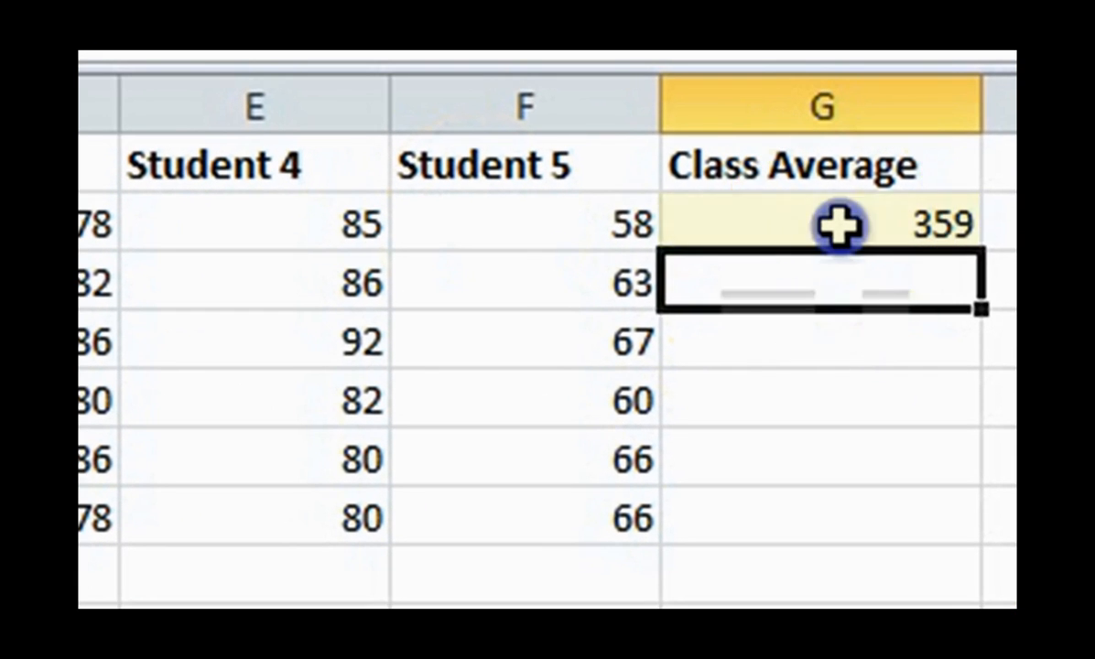
{"action": "left_click", "coordinate": [835, 224]}
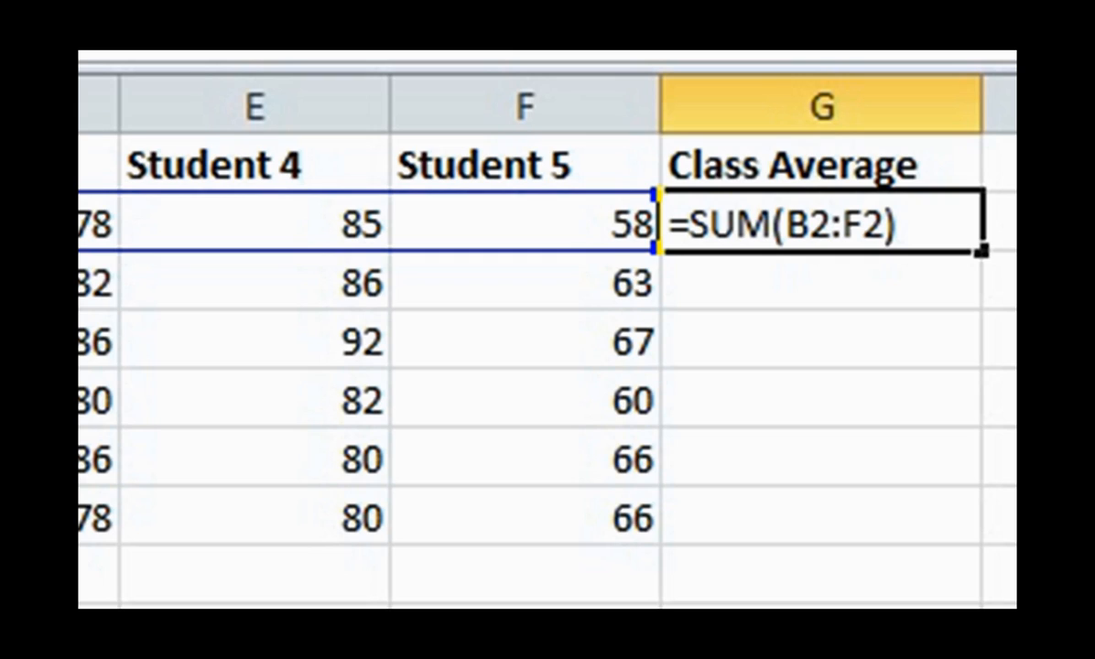
Append /5 to G2's formula so Assignment 1's class average shows 71.8.
{"action": "type", "text": "/"}
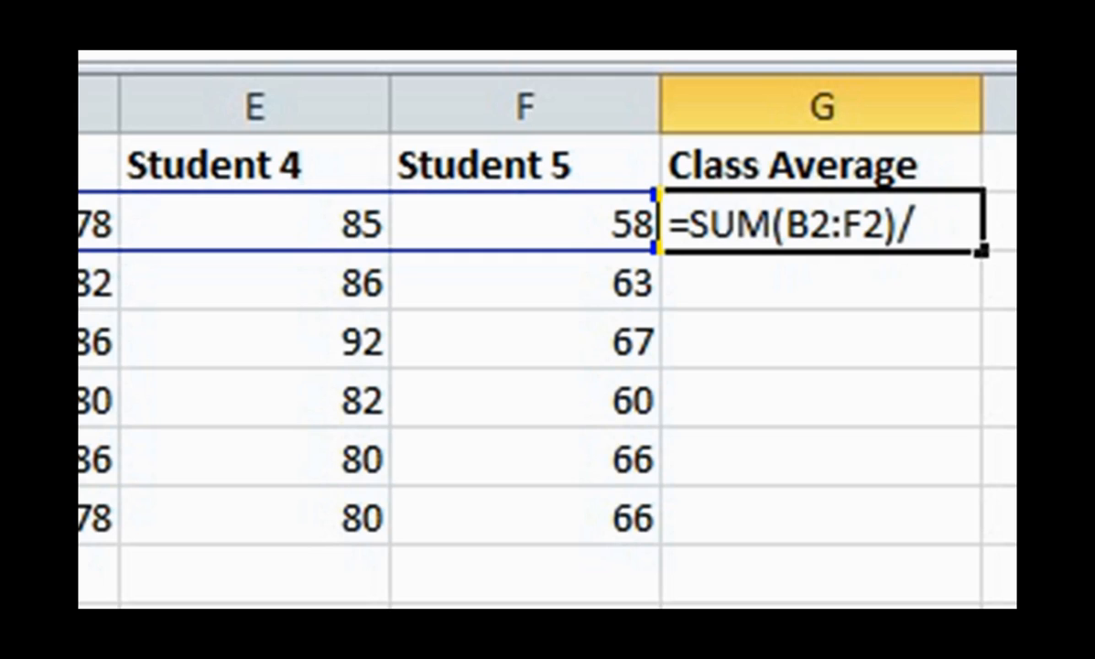
{"action": "type", "text": "5"}
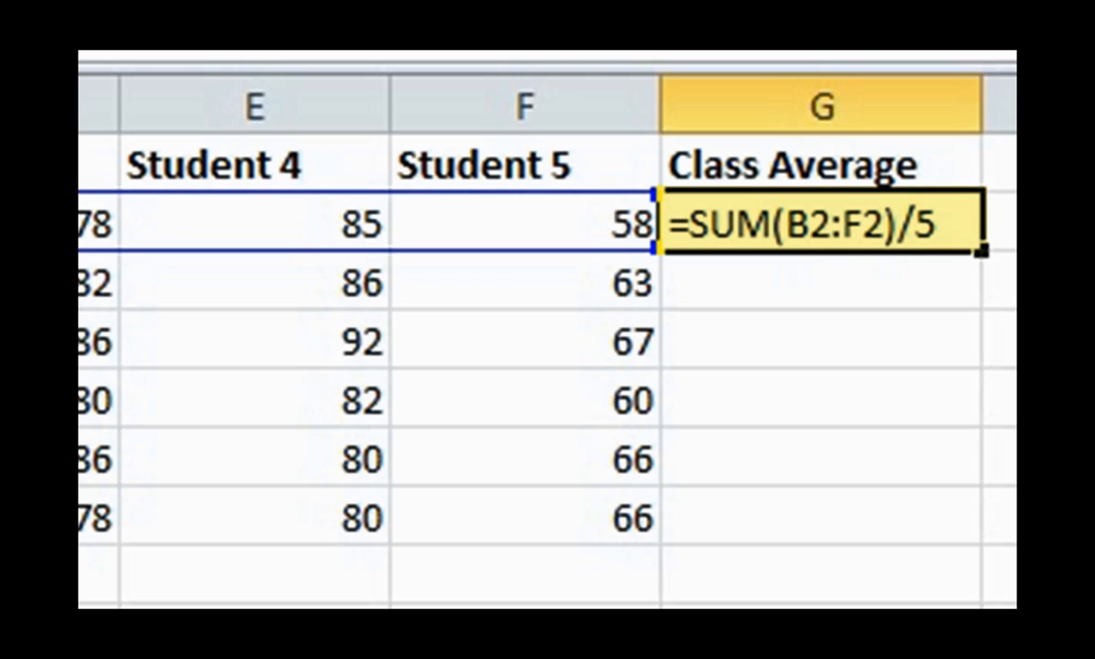
{"action": "key", "text": "Enter"}
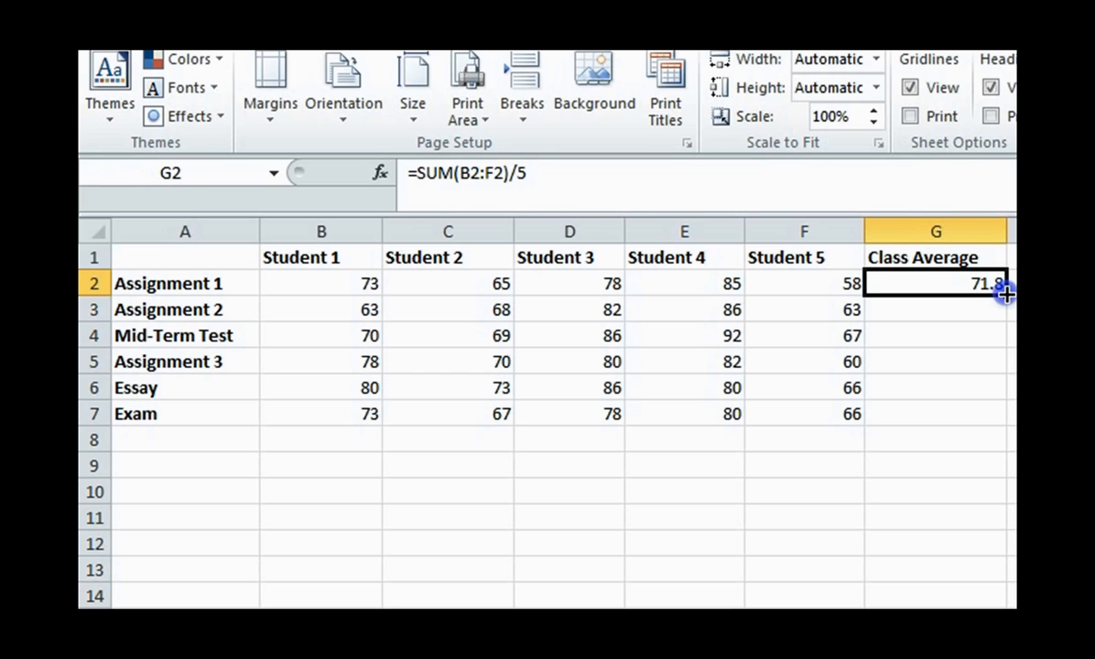
Drag G2's fill handle down the Class Average column.
{"action": "left_click_drag", "start_coordinate": [1005, 295], "coordinate": [993, 414]}
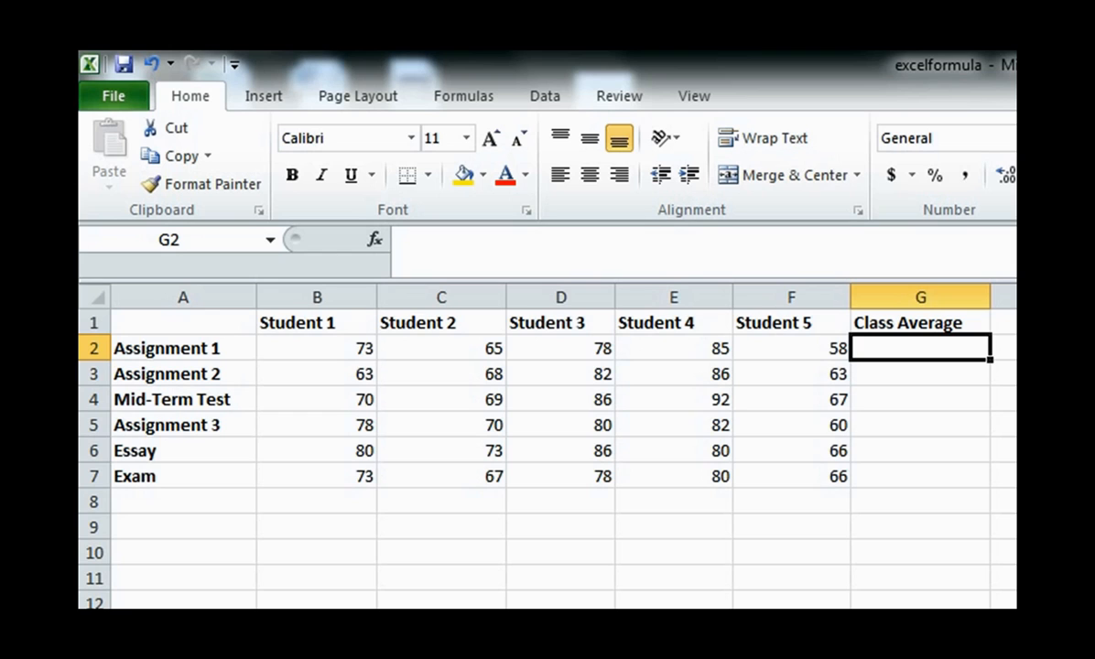
{"action": "mouse_move", "coordinate": [692, 446]}
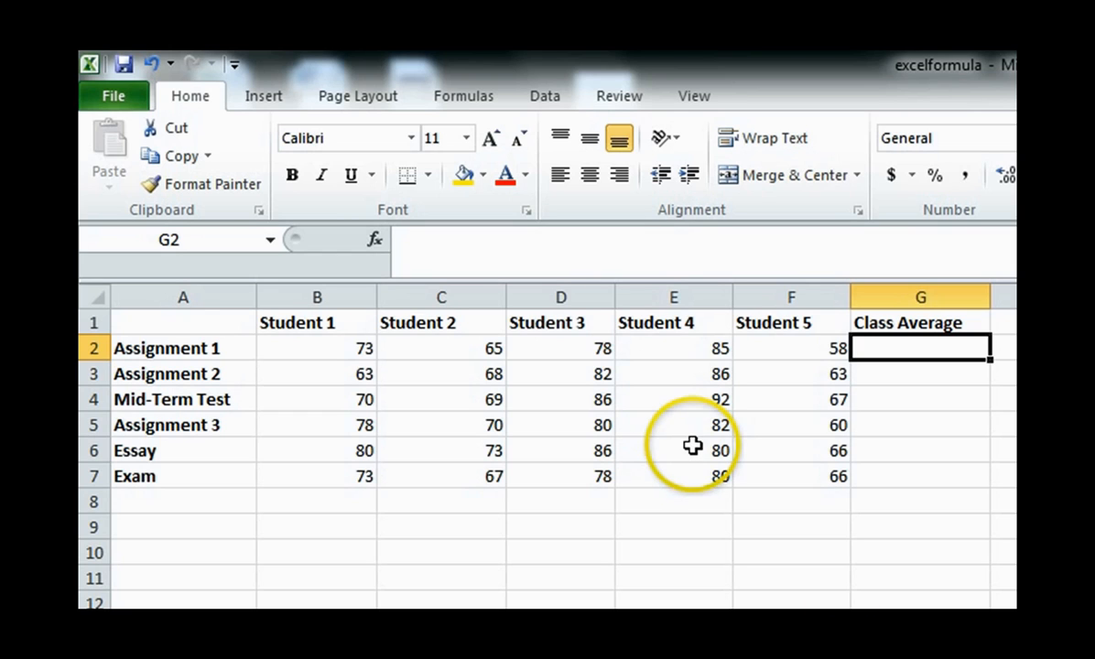
{"action": "mouse_move", "coordinate": [449, 89]}
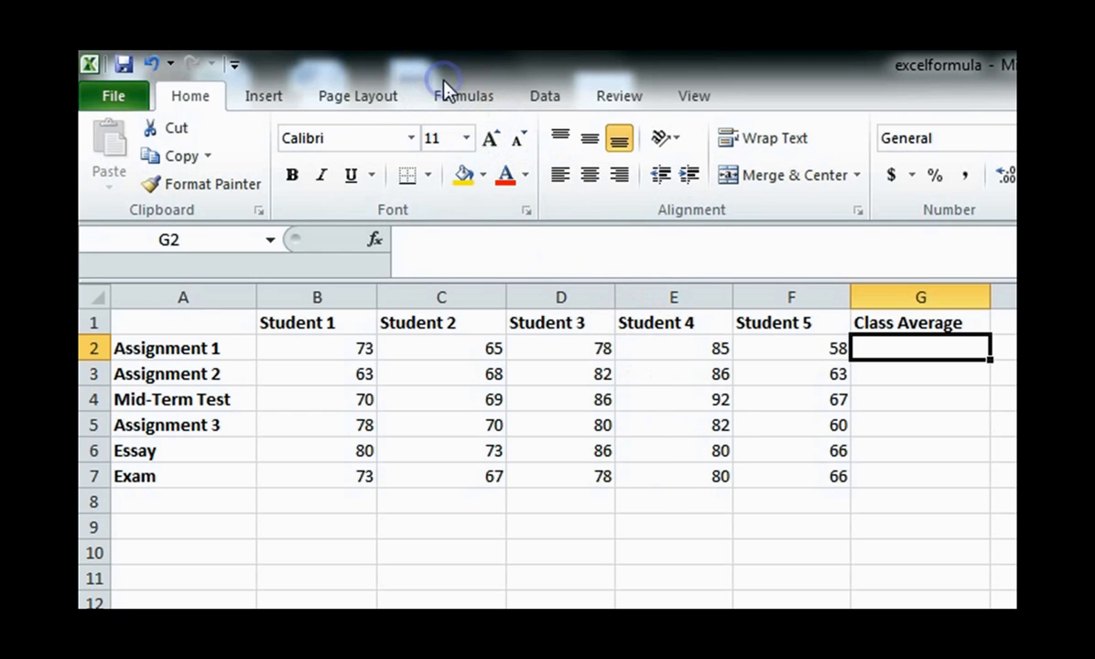
In Insert Function's recently used list, preview MAX and SUM, then select AVERAGE.
{"action": "left_click", "coordinate": [465, 87]}
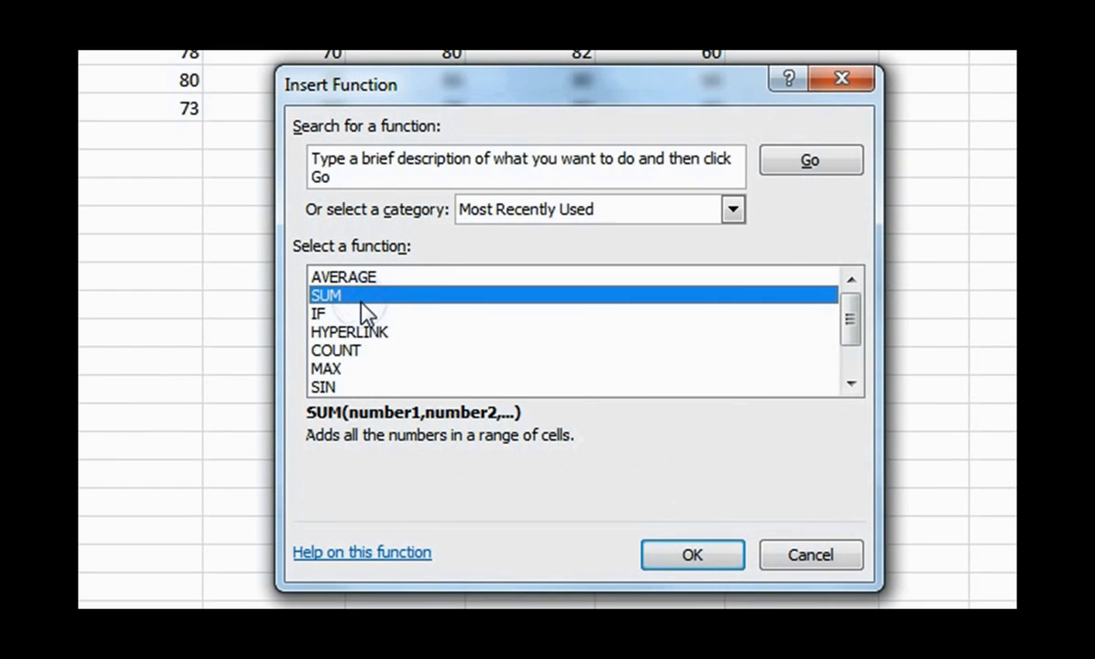
{"action": "left_click", "coordinate": [350, 332]}
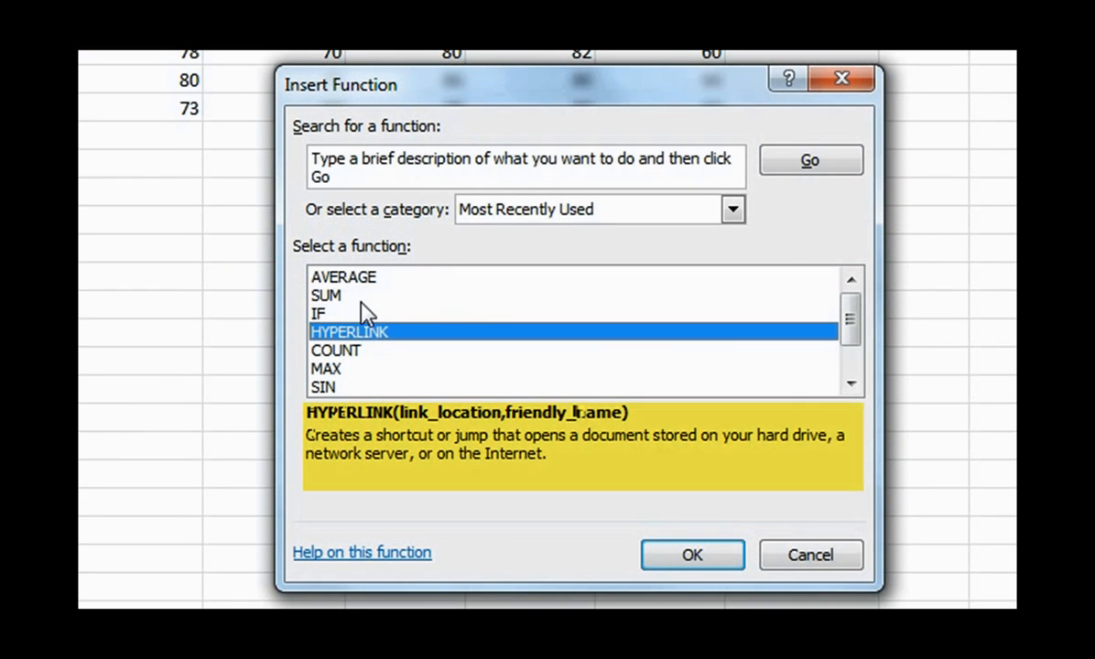
{"action": "left_click", "coordinate": [326, 368]}
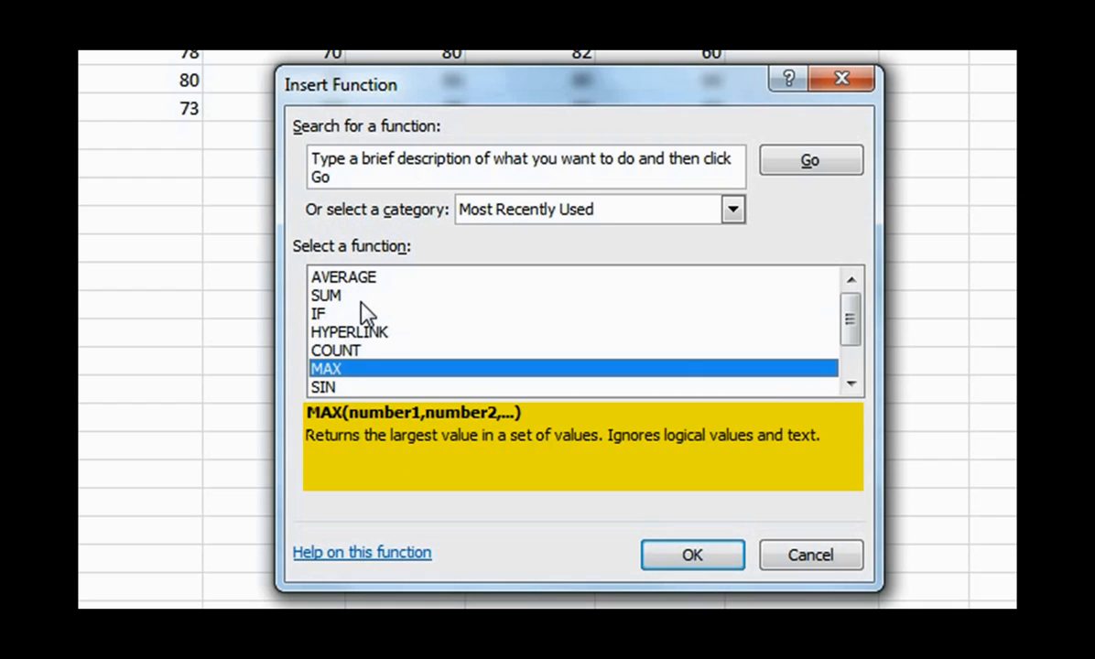
{"action": "left_click", "coordinate": [326, 295]}
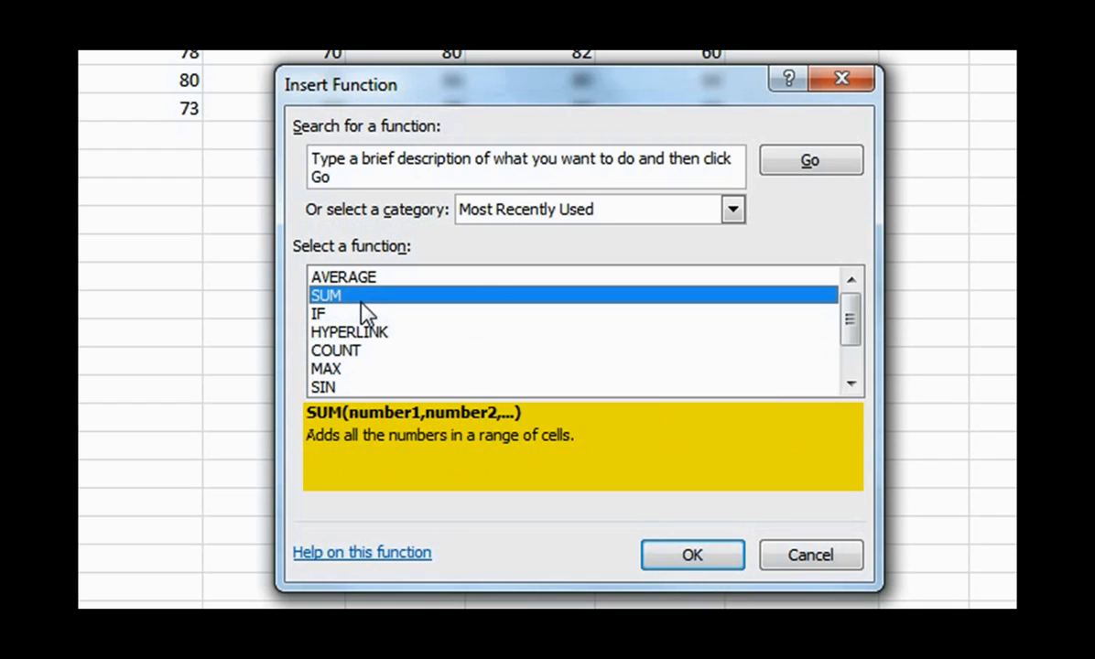
{"action": "left_click", "coordinate": [343, 276]}
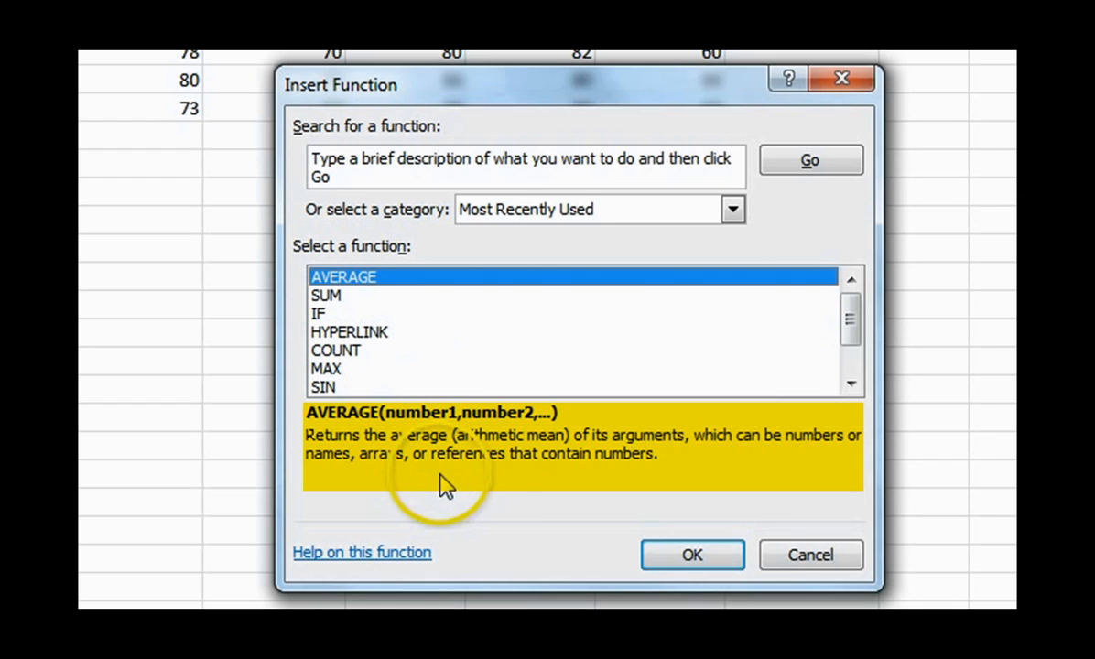
{"action": "mouse_move", "coordinate": [514, 540]}
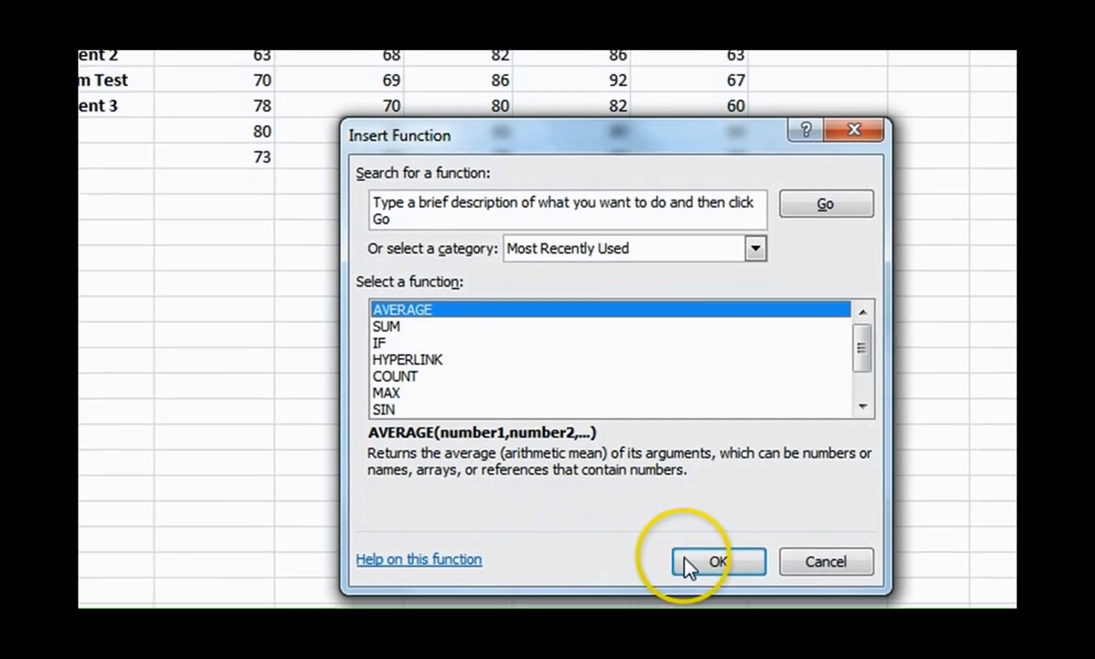
Confirm AVERAGE with Number1 set to B2:F2 for Assignment 1's class average.
{"action": "left_click", "coordinate": [719, 563]}
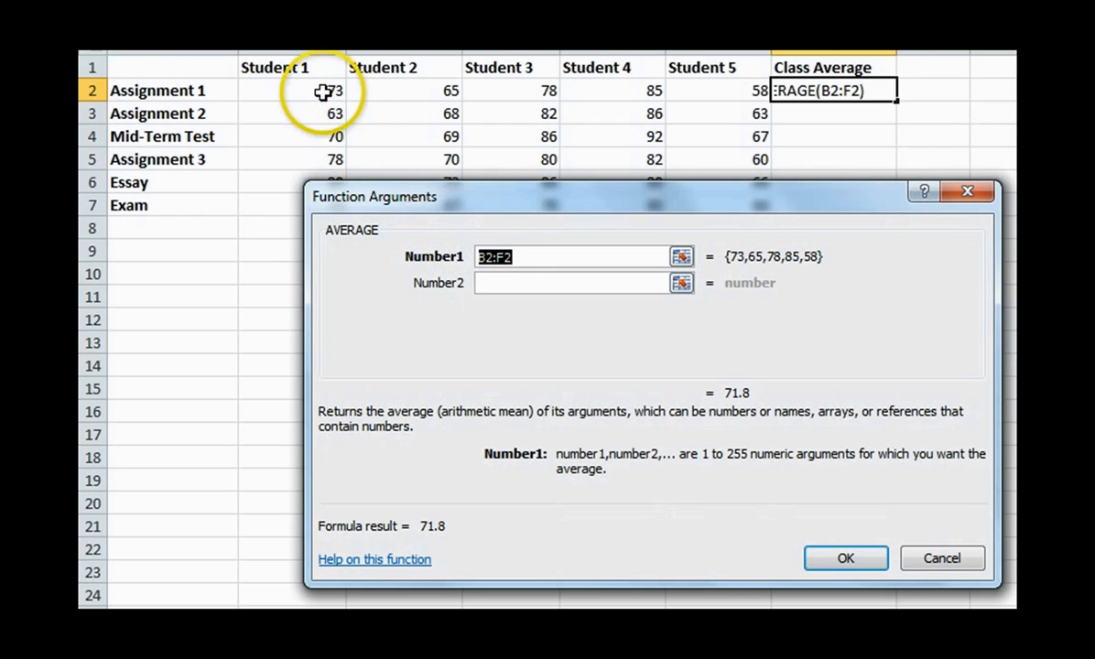
{"action": "left_click_drag", "start_coordinate": [330, 89], "coordinate": [632, 89]}
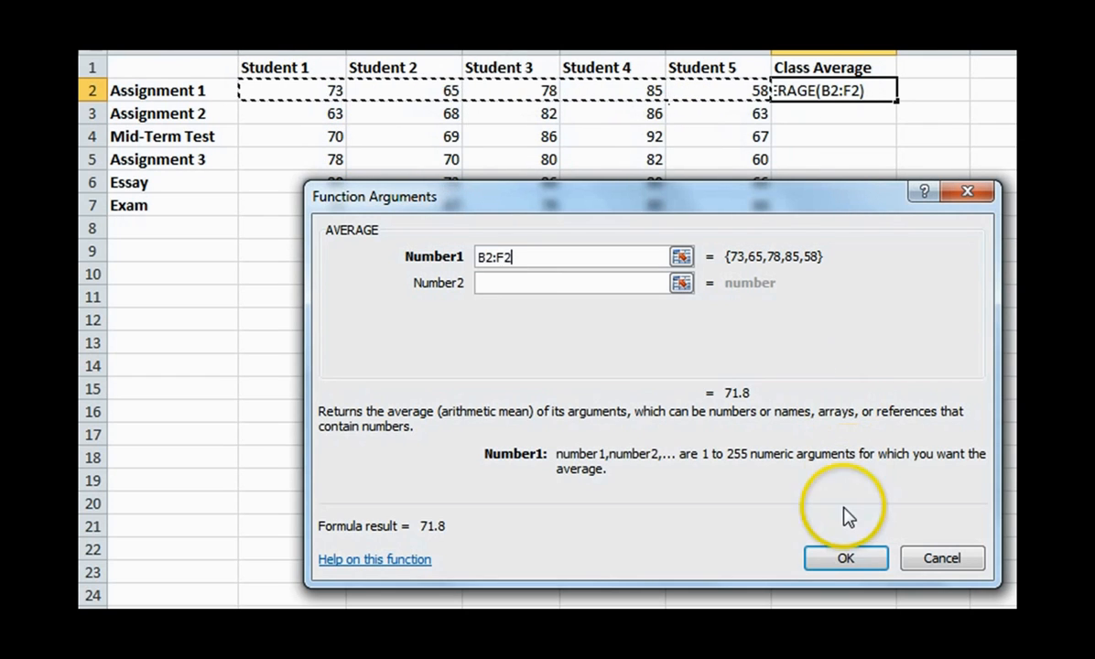
{"action": "left_click", "coordinate": [846, 558]}
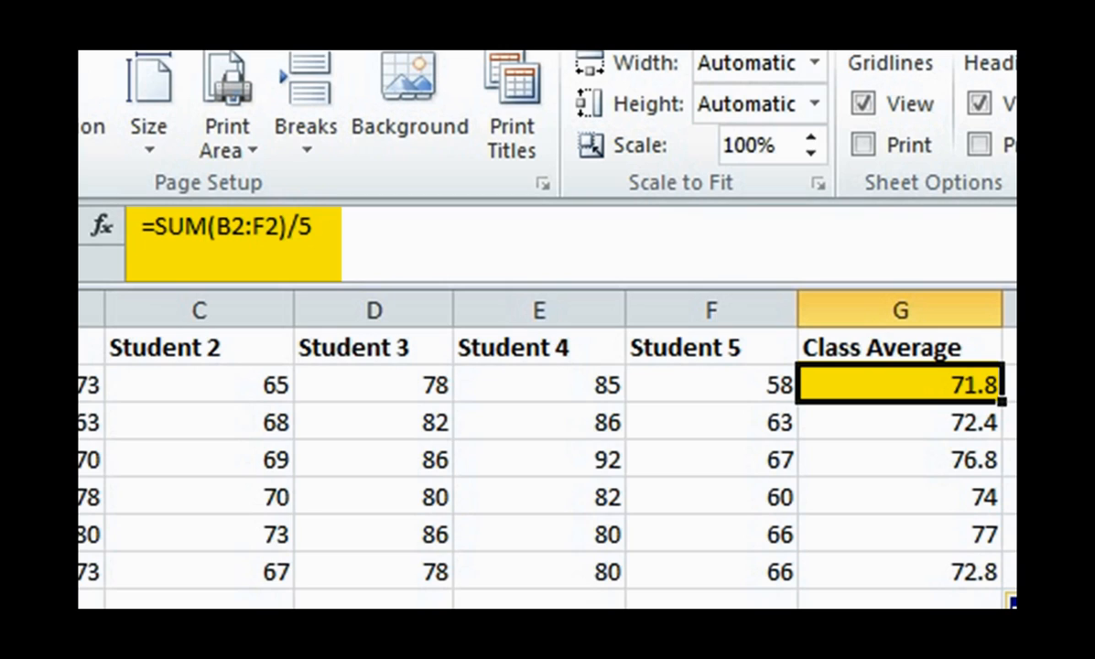
Select G2 to inspect its =SUM(B2:F2)/5 class average formula.
{"action": "left_click", "coordinate": [900, 424]}
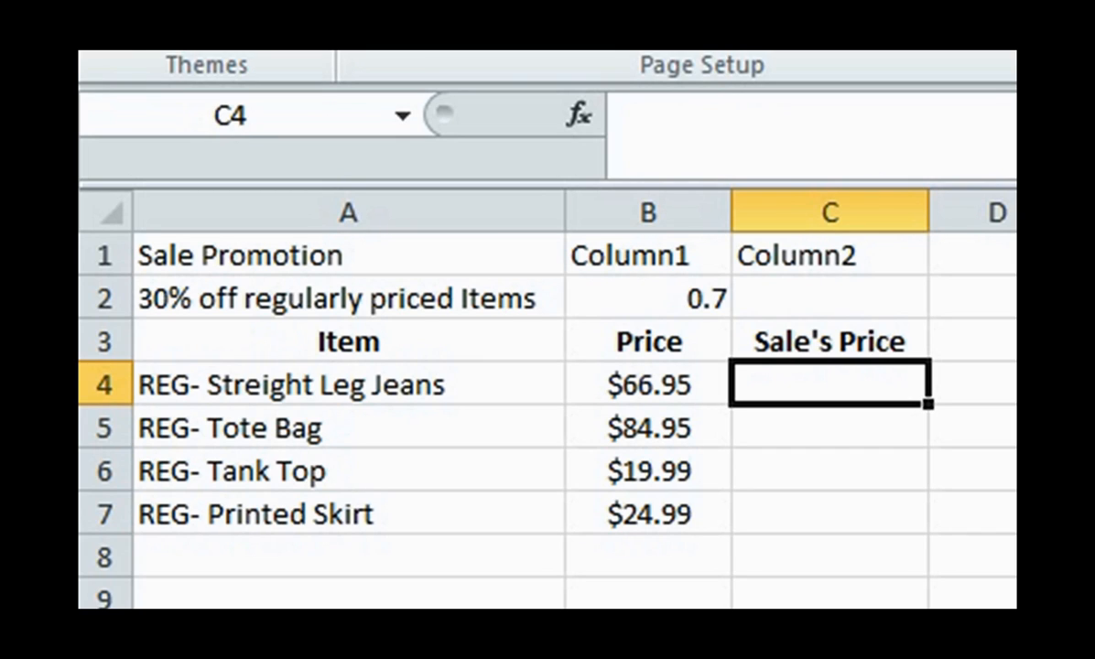
Enter =B4*B2 in C4 so the jeans' sale price is $46.87.
{"action": "type", "text": "="}
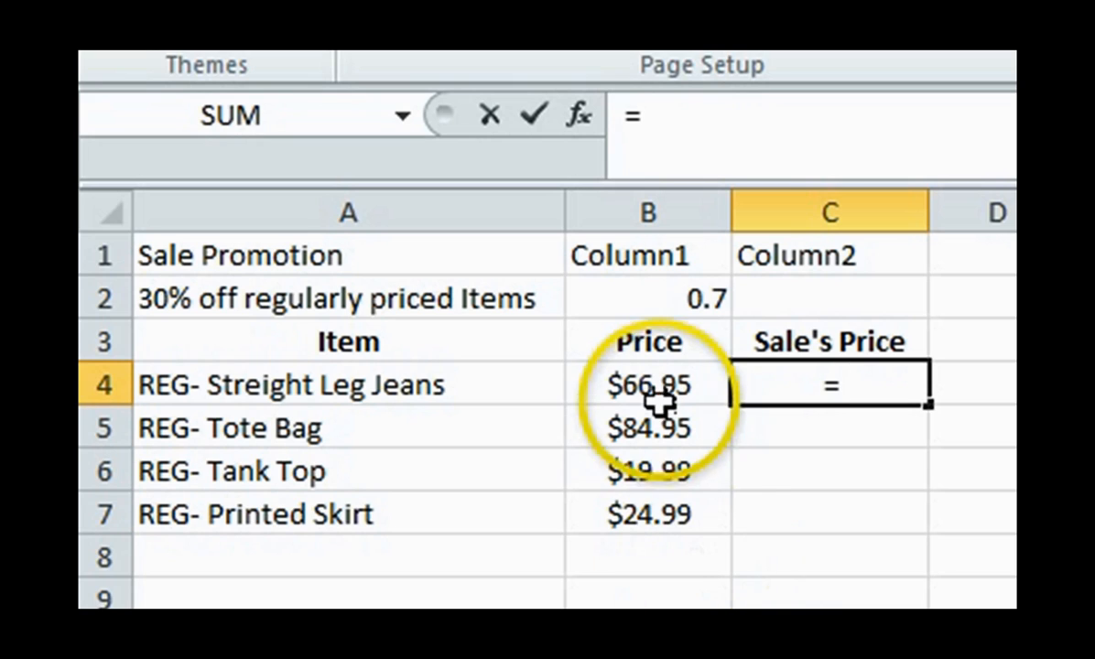
{"action": "left_click", "coordinate": [647, 384]}
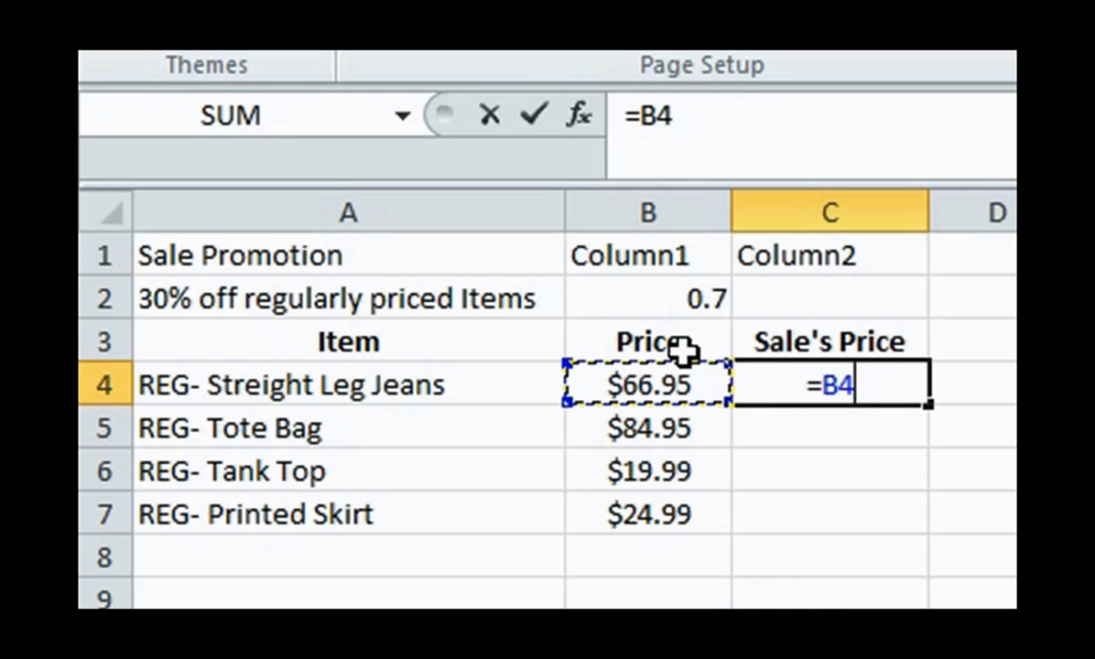
{"action": "type", "text": "*"}
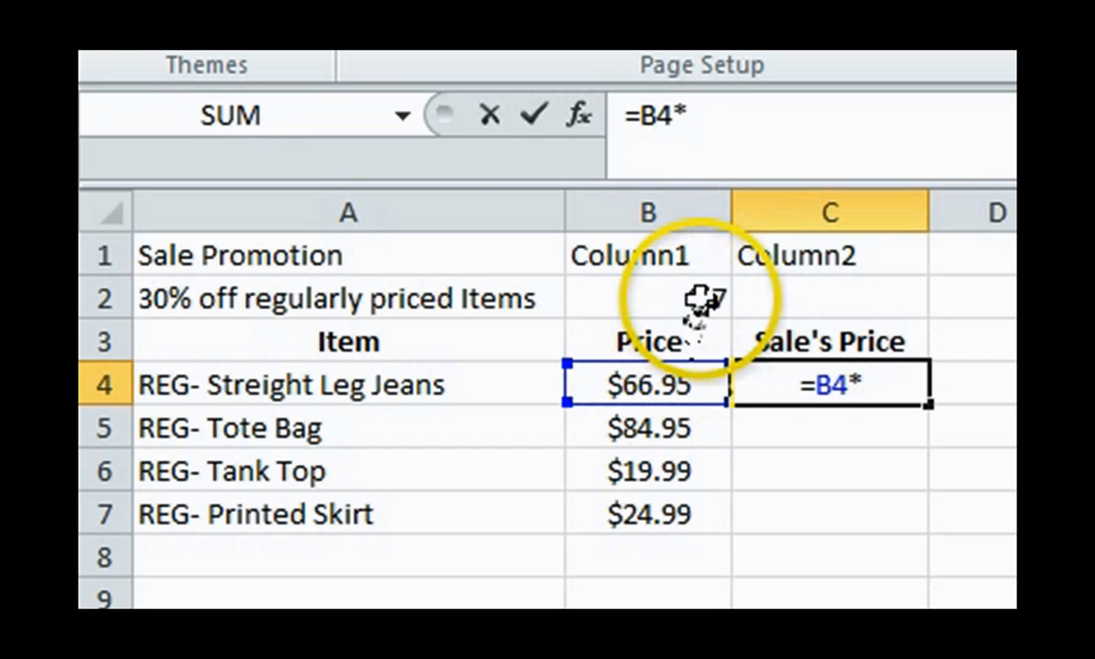
{"action": "left_click", "coordinate": [648, 297]}
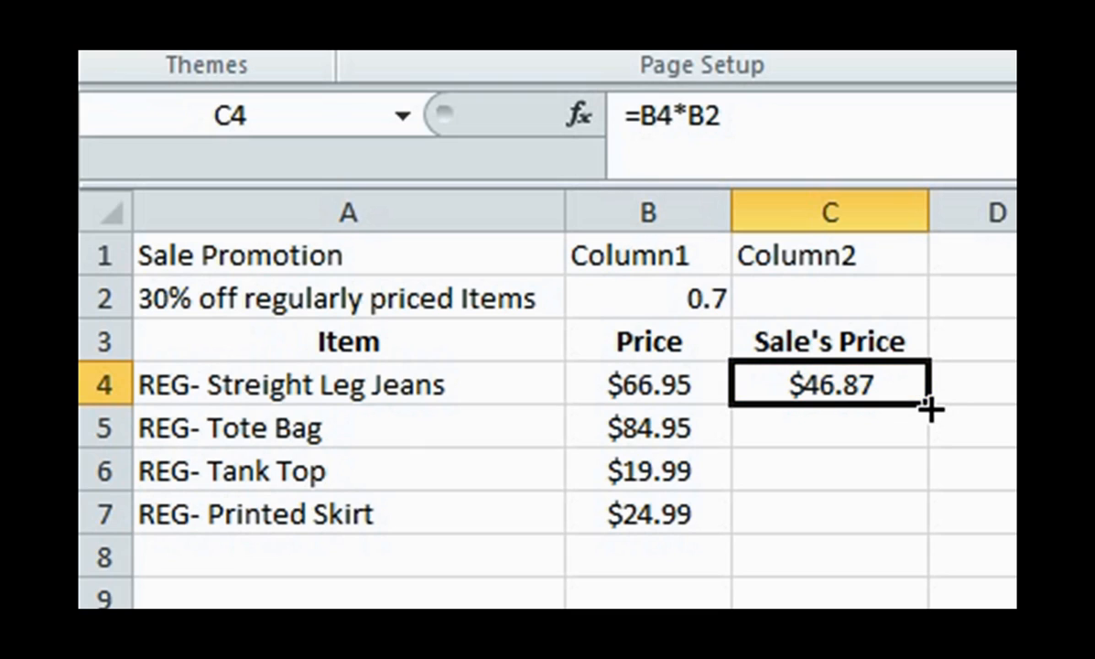
{"action": "mouse_move", "coordinate": [930, 409]}
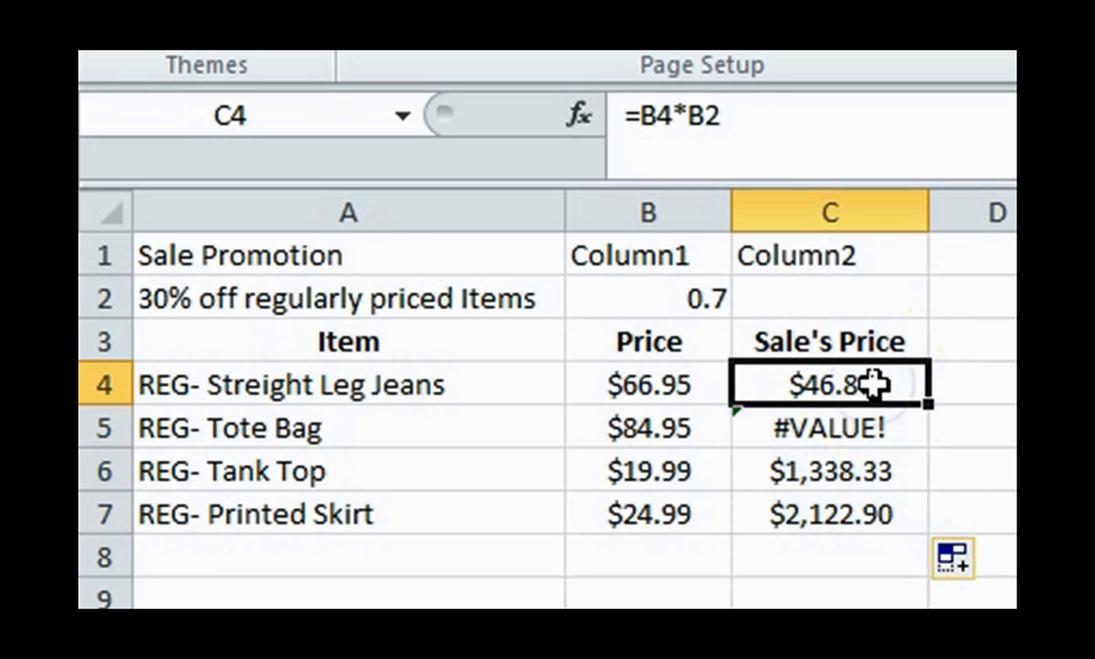
Inspect the filled-down sale-price formulas in C7 and C4 to compare their references.
{"action": "left_click", "coordinate": [830, 514]}
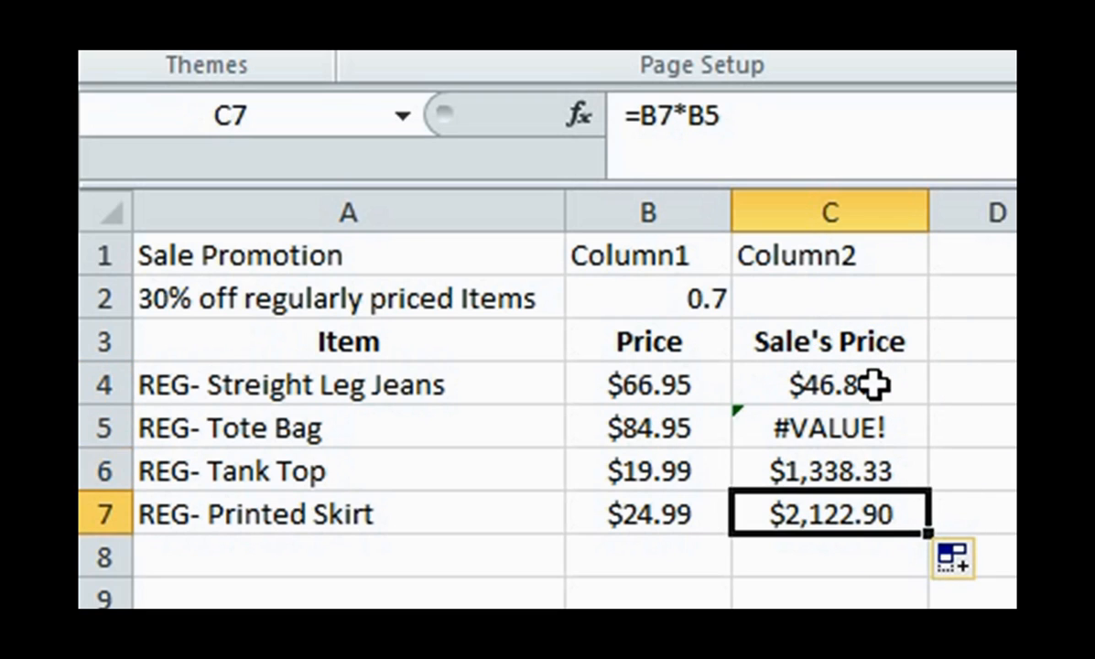
{"action": "left_click", "coordinate": [828, 385]}
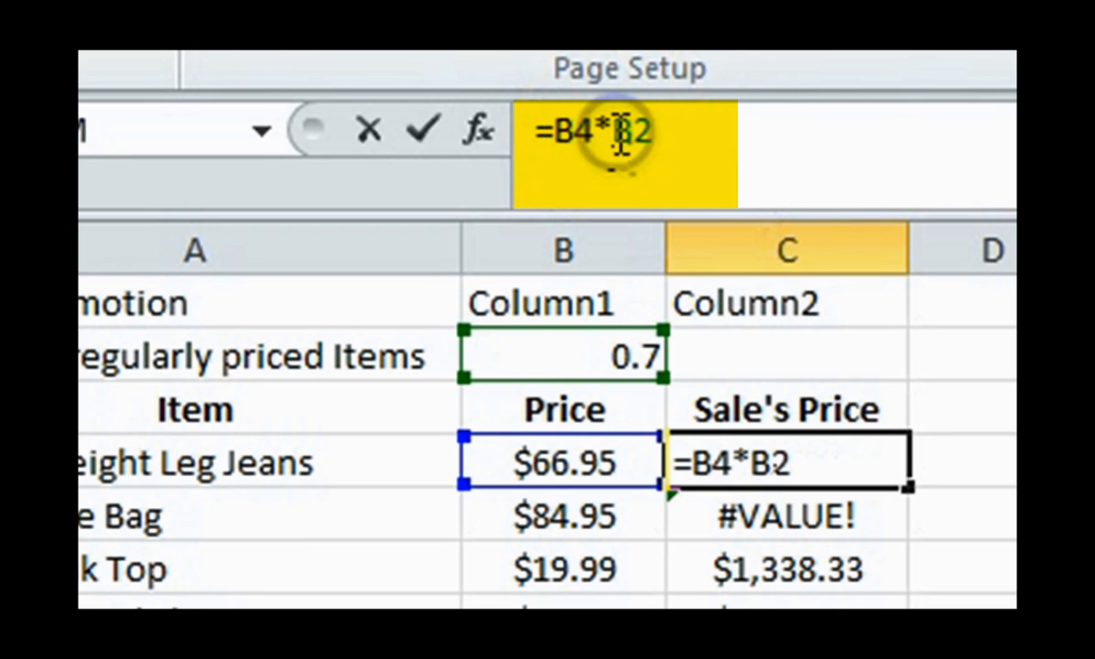
Change C4 to =B4*$B$2 and fill it down the Sale's Price column.
{"action": "type", "text": "$B$"}
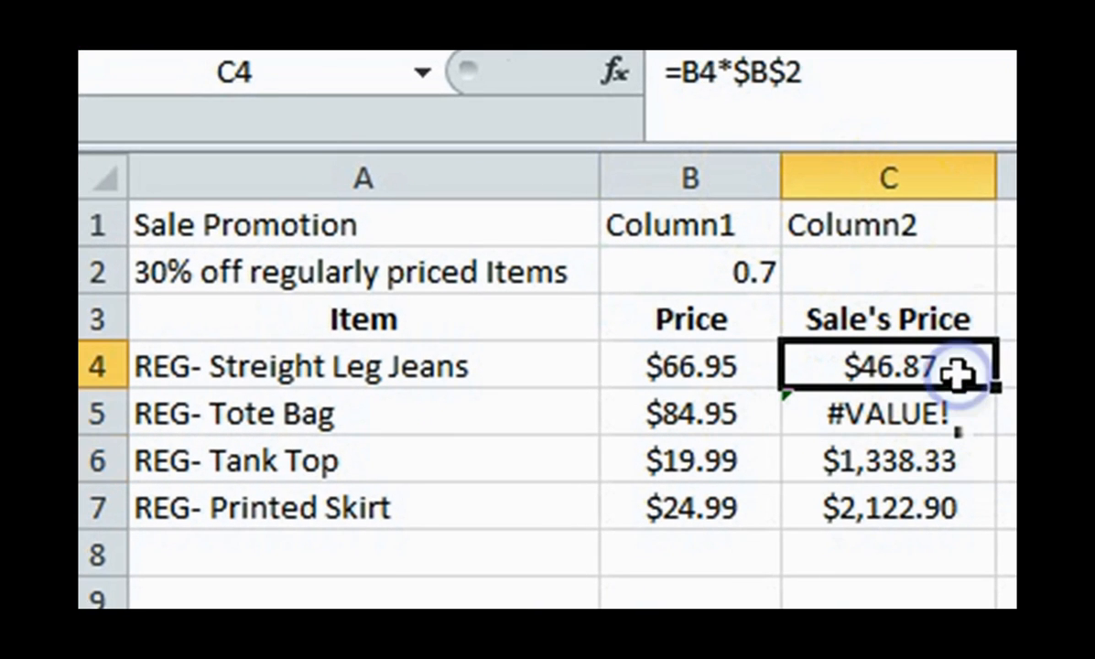
{"action": "left_click_drag", "start_coordinate": [971, 366], "coordinate": [989, 499]}
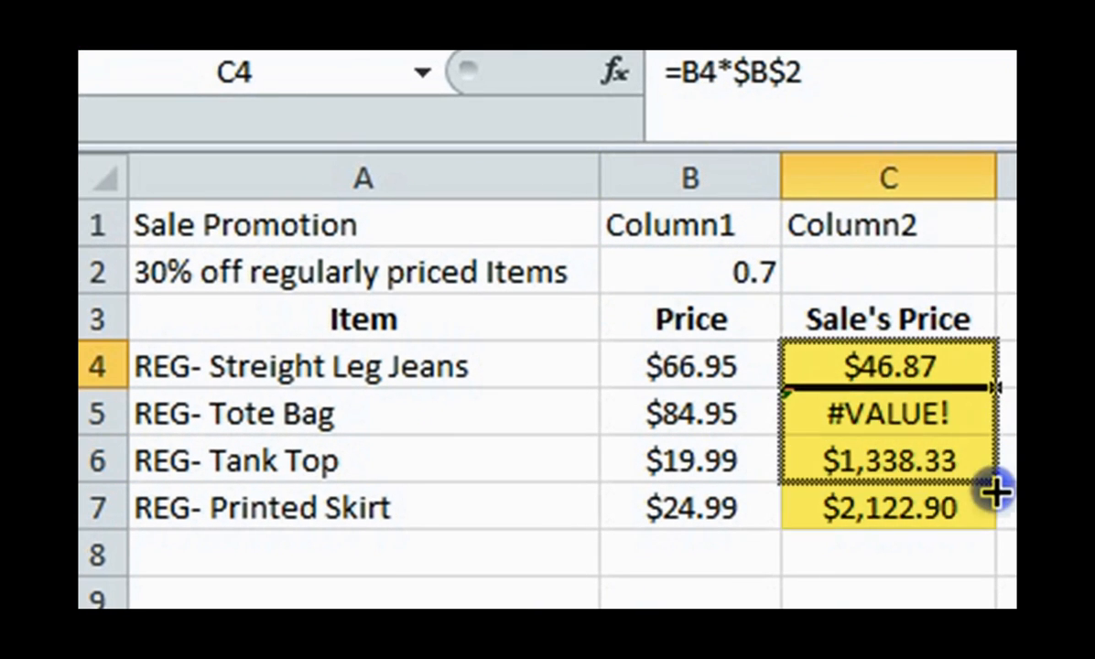